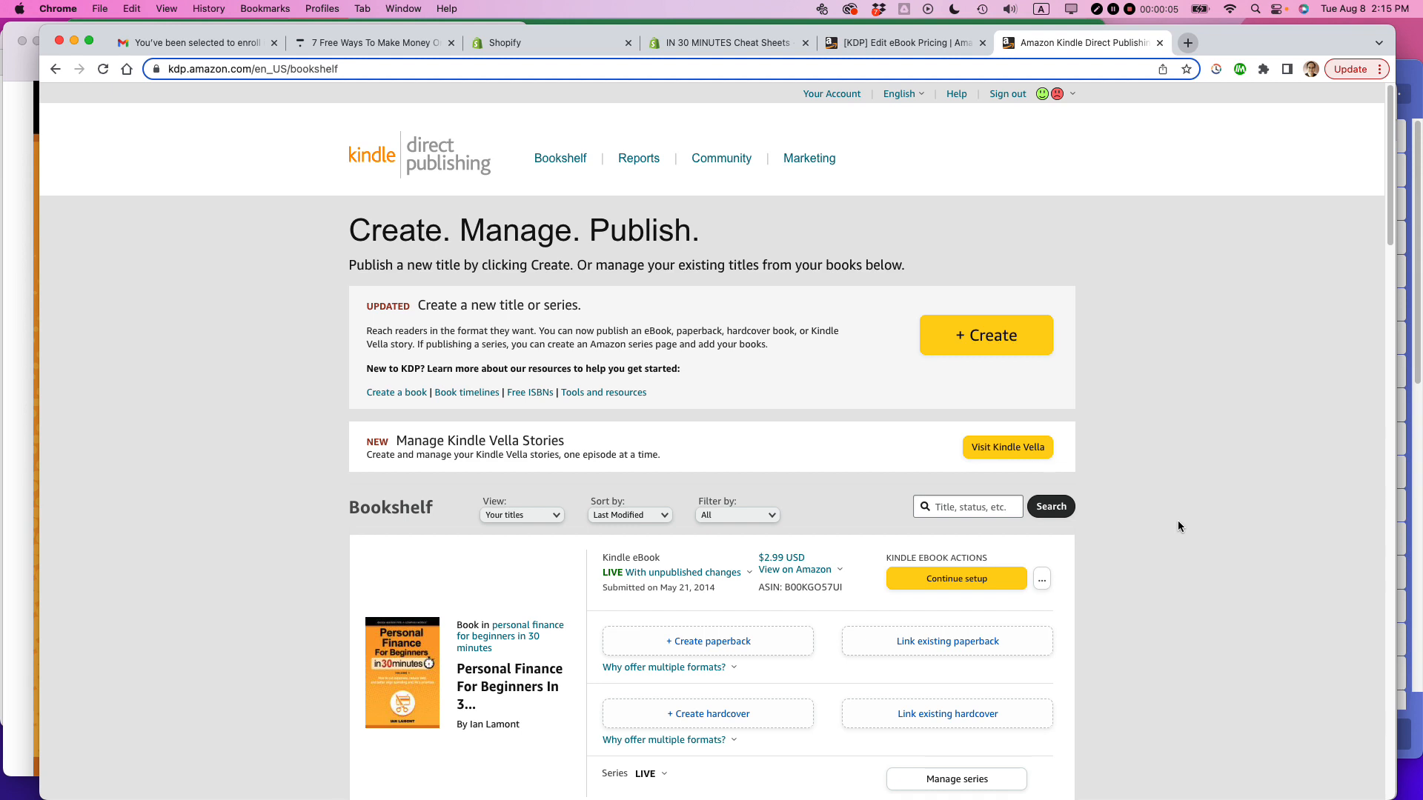
mouse_move(1165, 495)
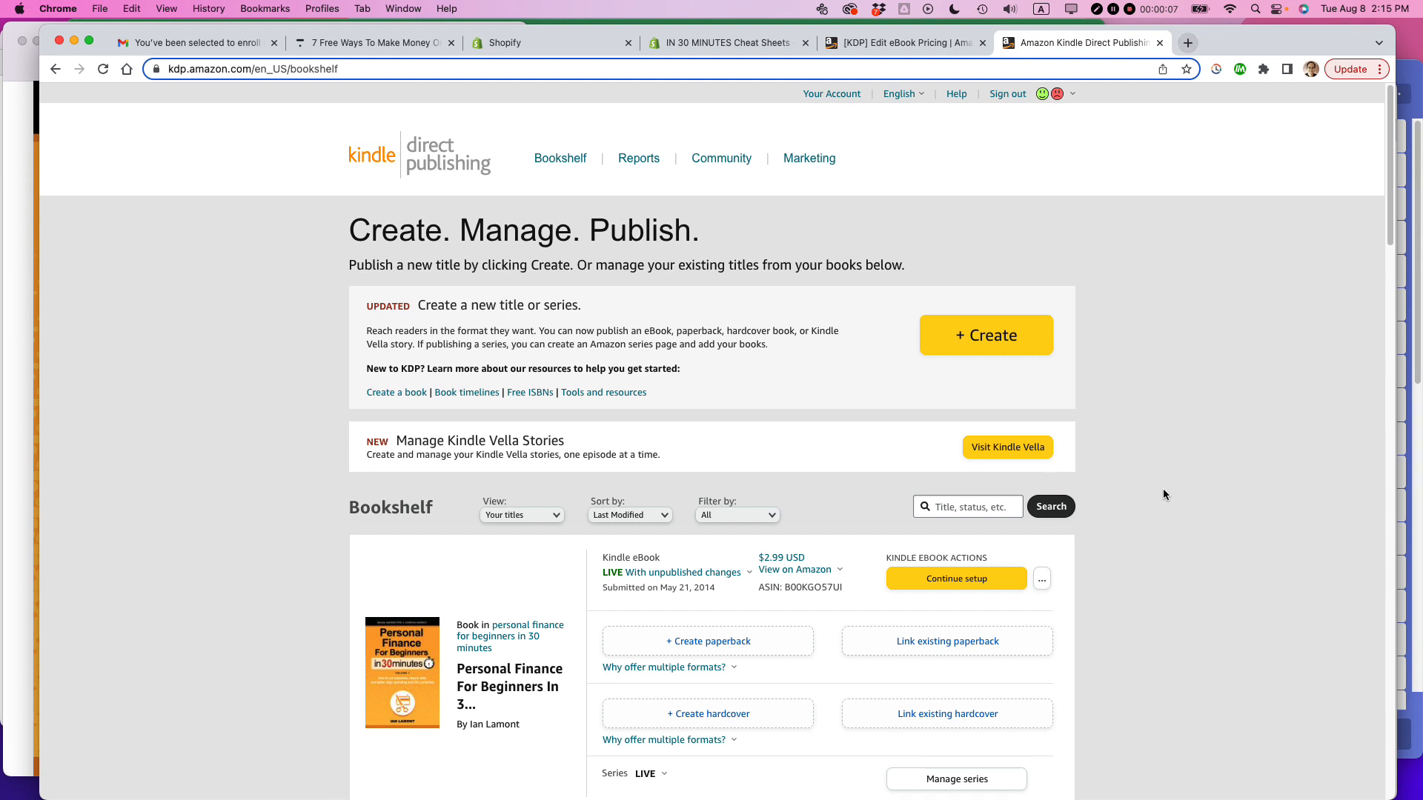
mouse_move(722, 320)
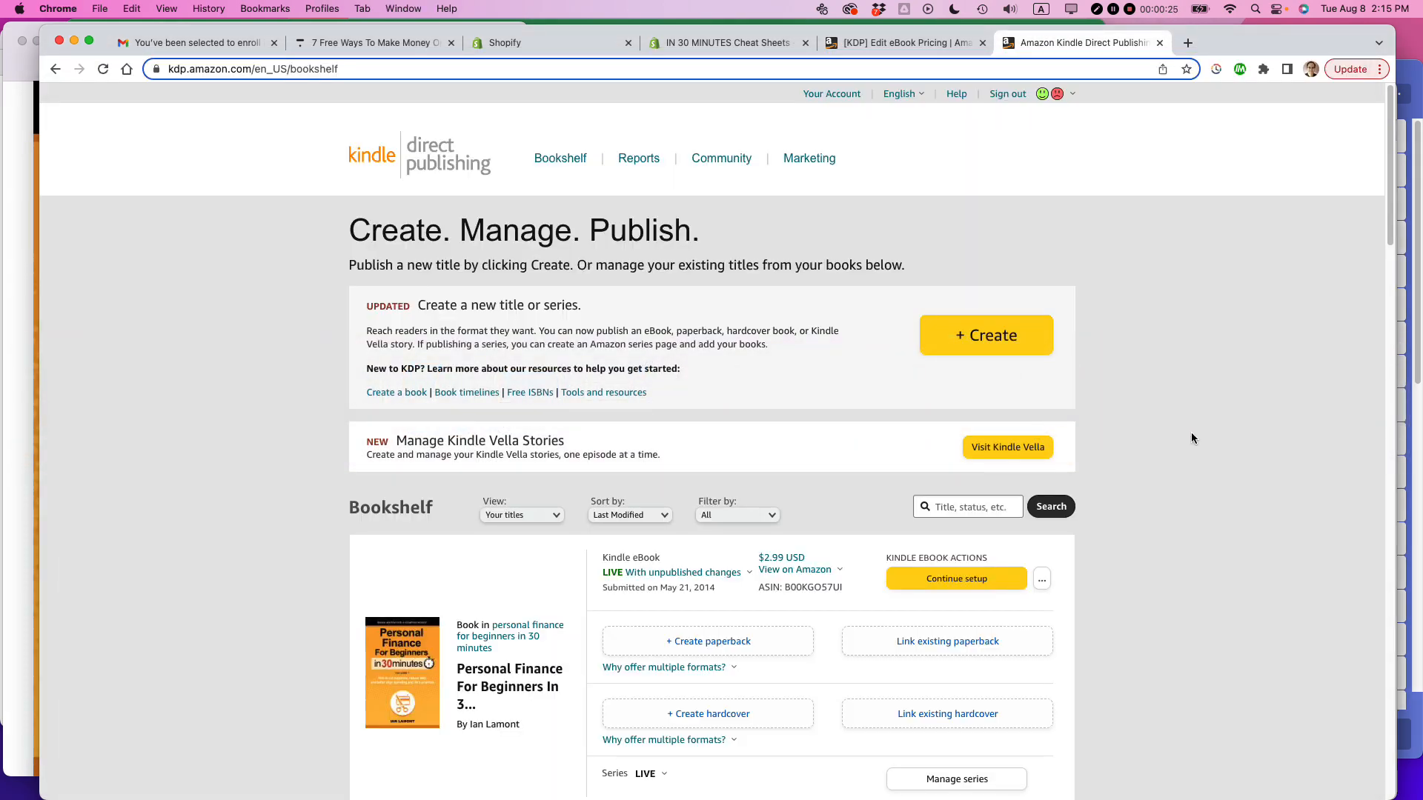
Reveal the Kindle eBook Actions menu for the second Personal Finance For Beginners title
scroll(down, 3)
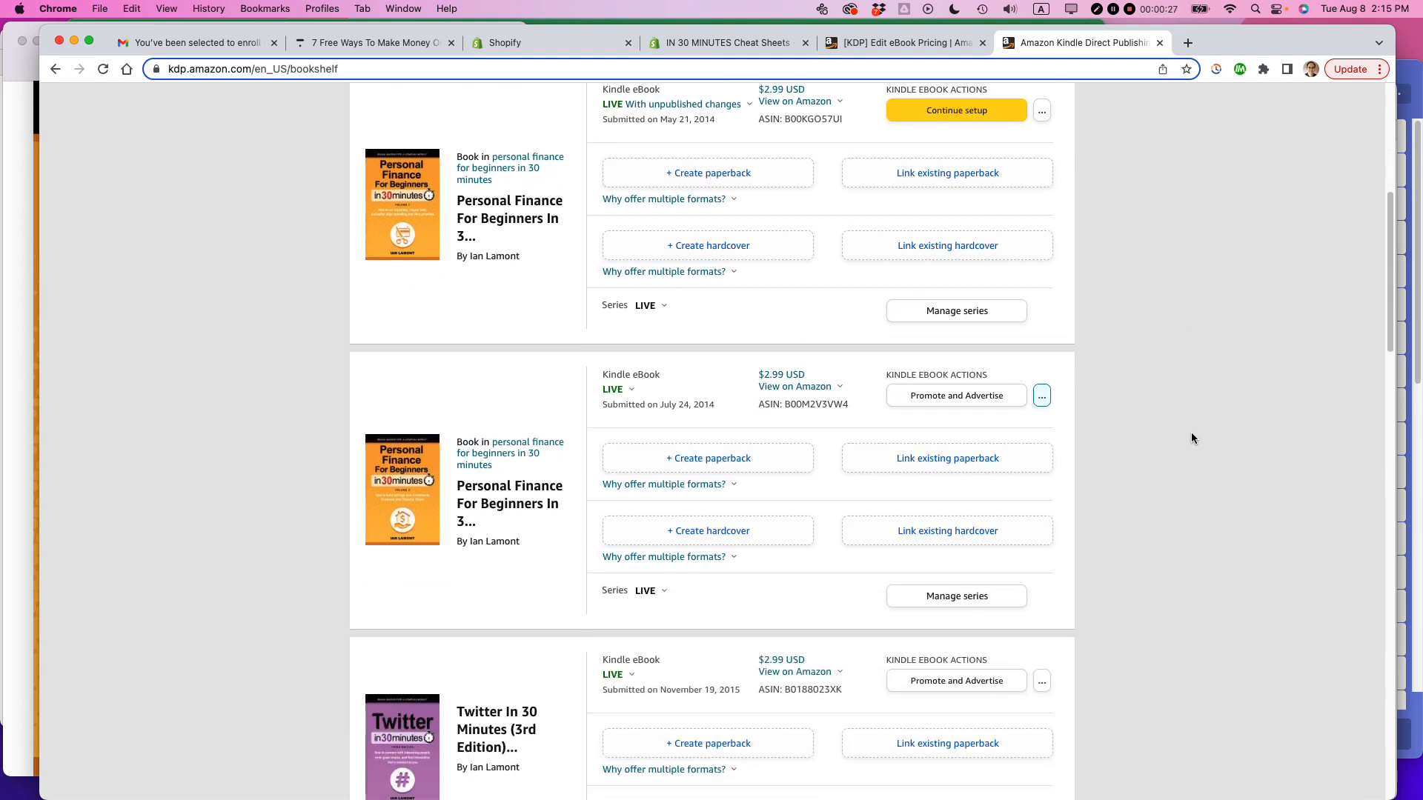
mouse_move(418, 452)
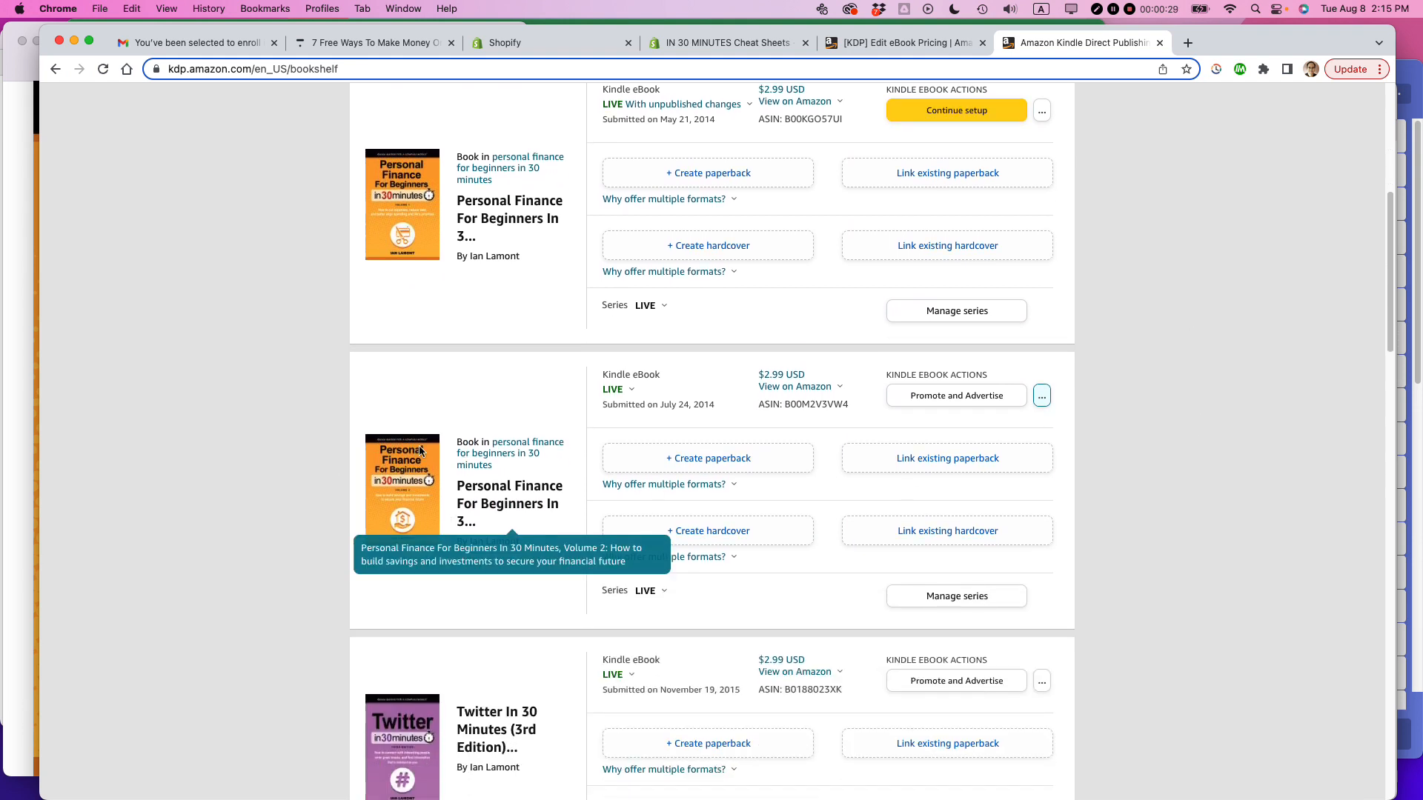
mouse_move(894, 439)
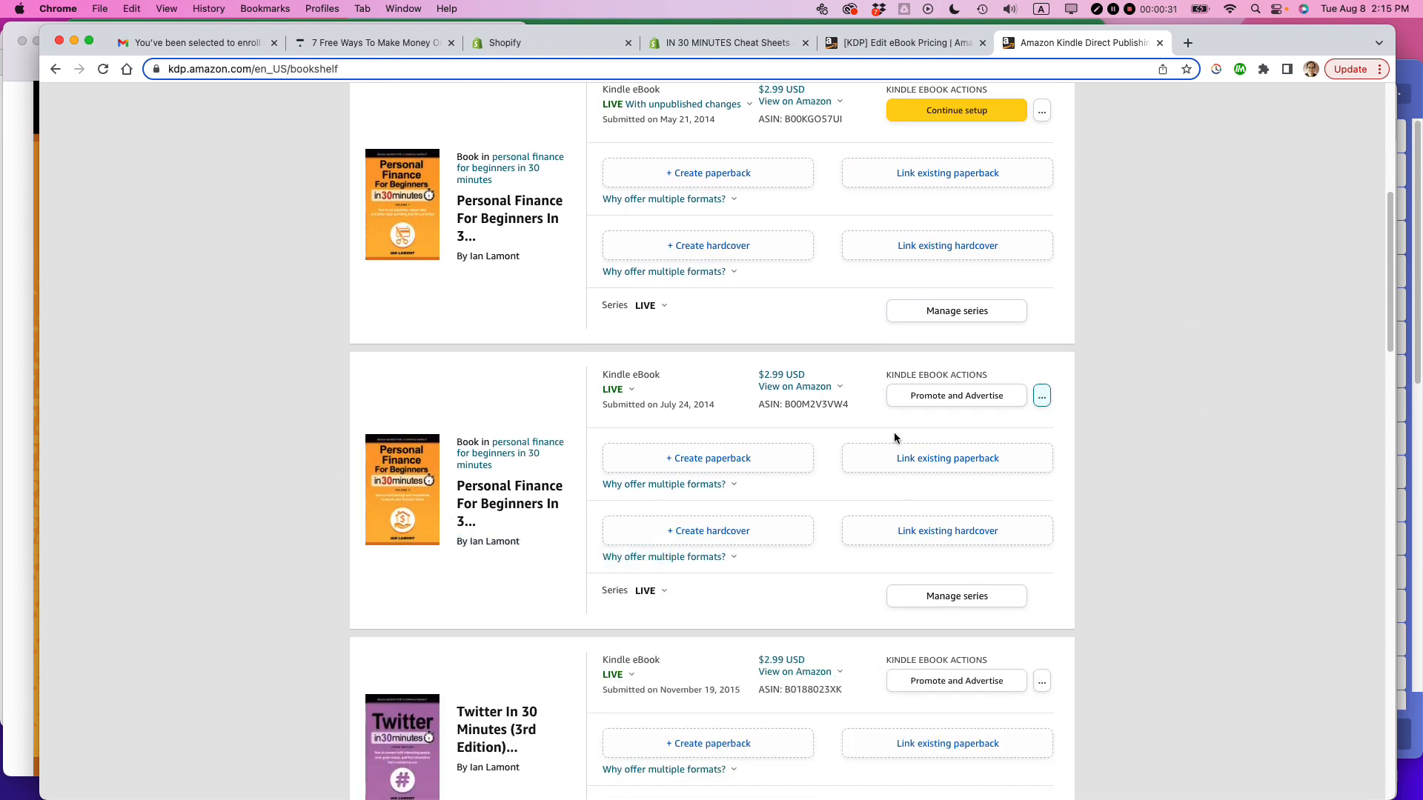
click(1042, 396)
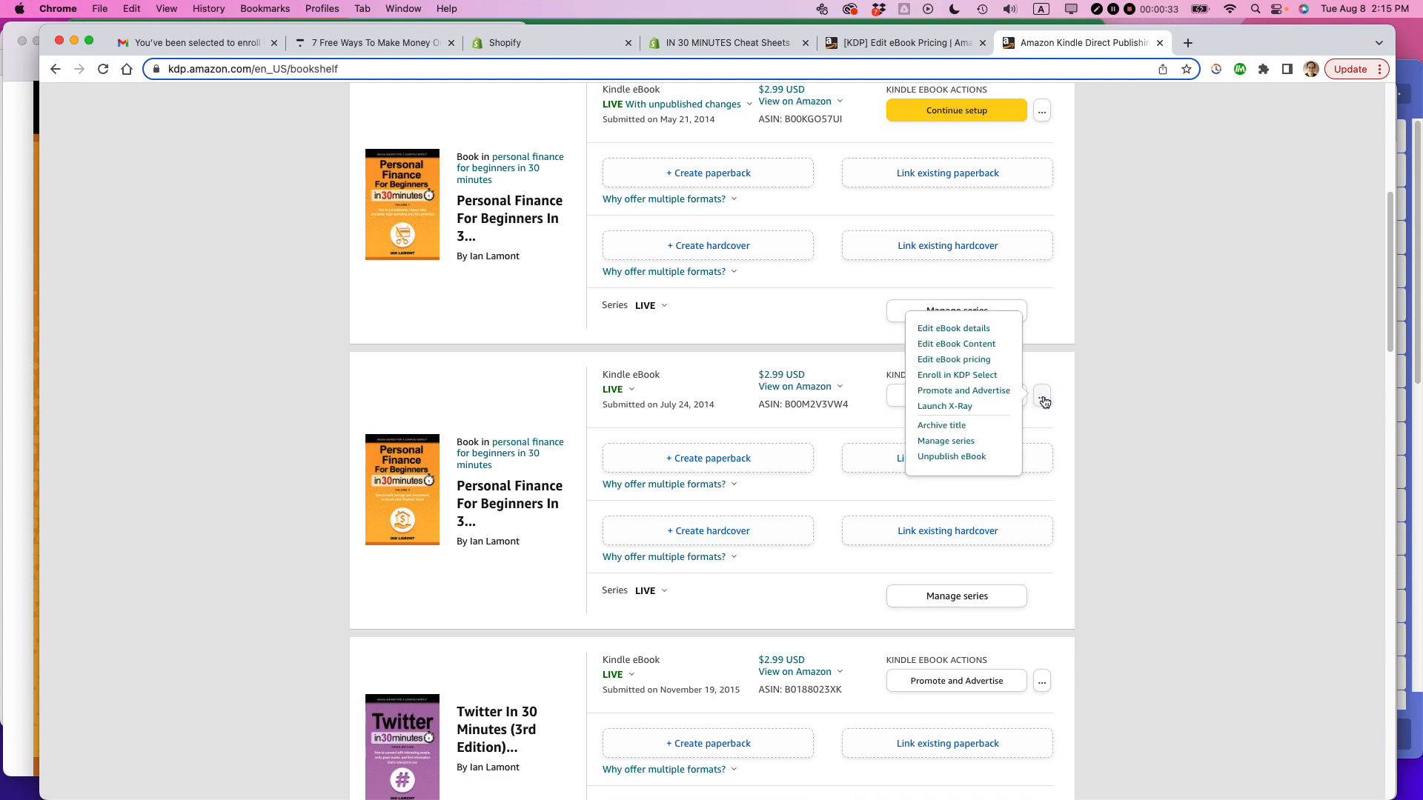
mouse_move(953, 358)
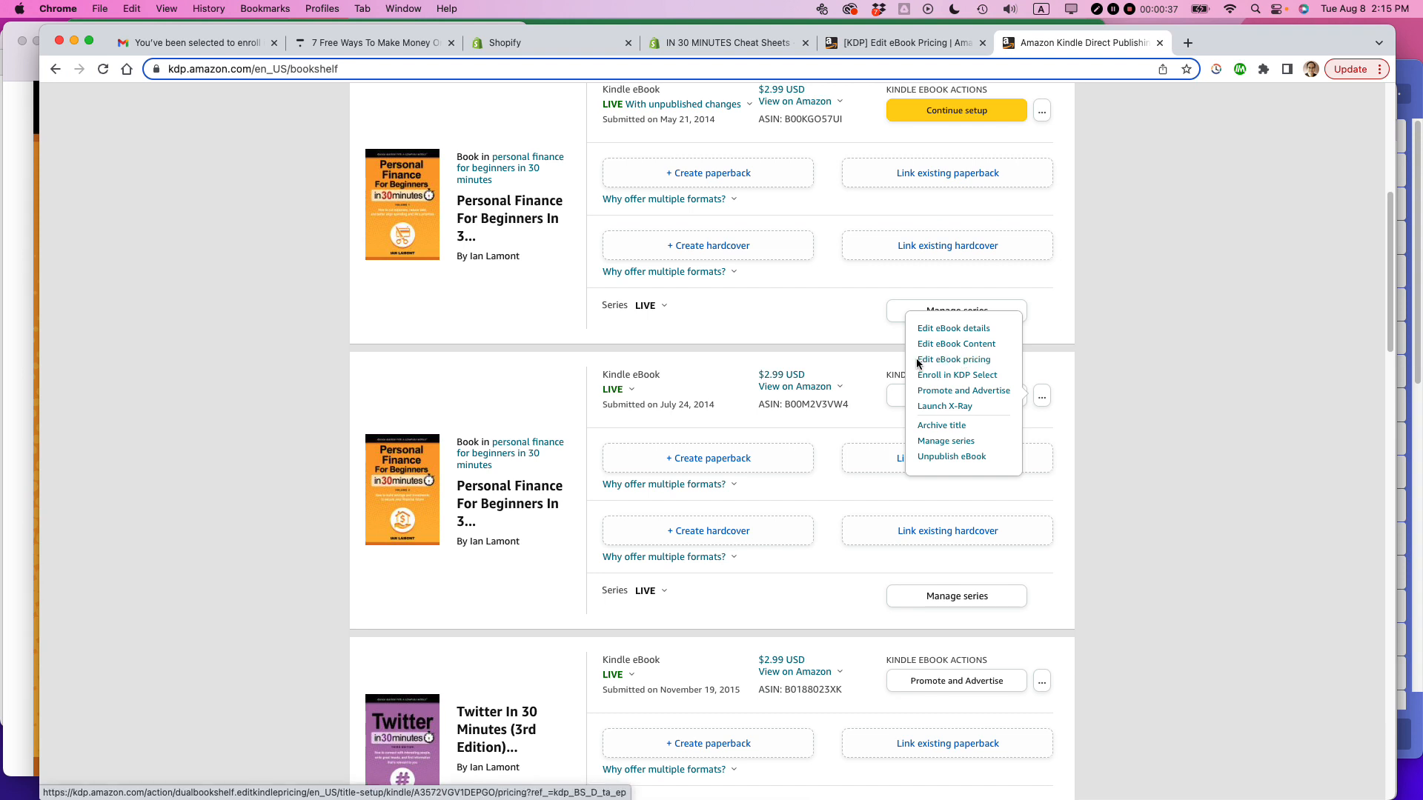
Go to Edit eBook pricing and reach the Pricing, royalty, and distribution section showing $2.99 at 70%
click(953, 359)
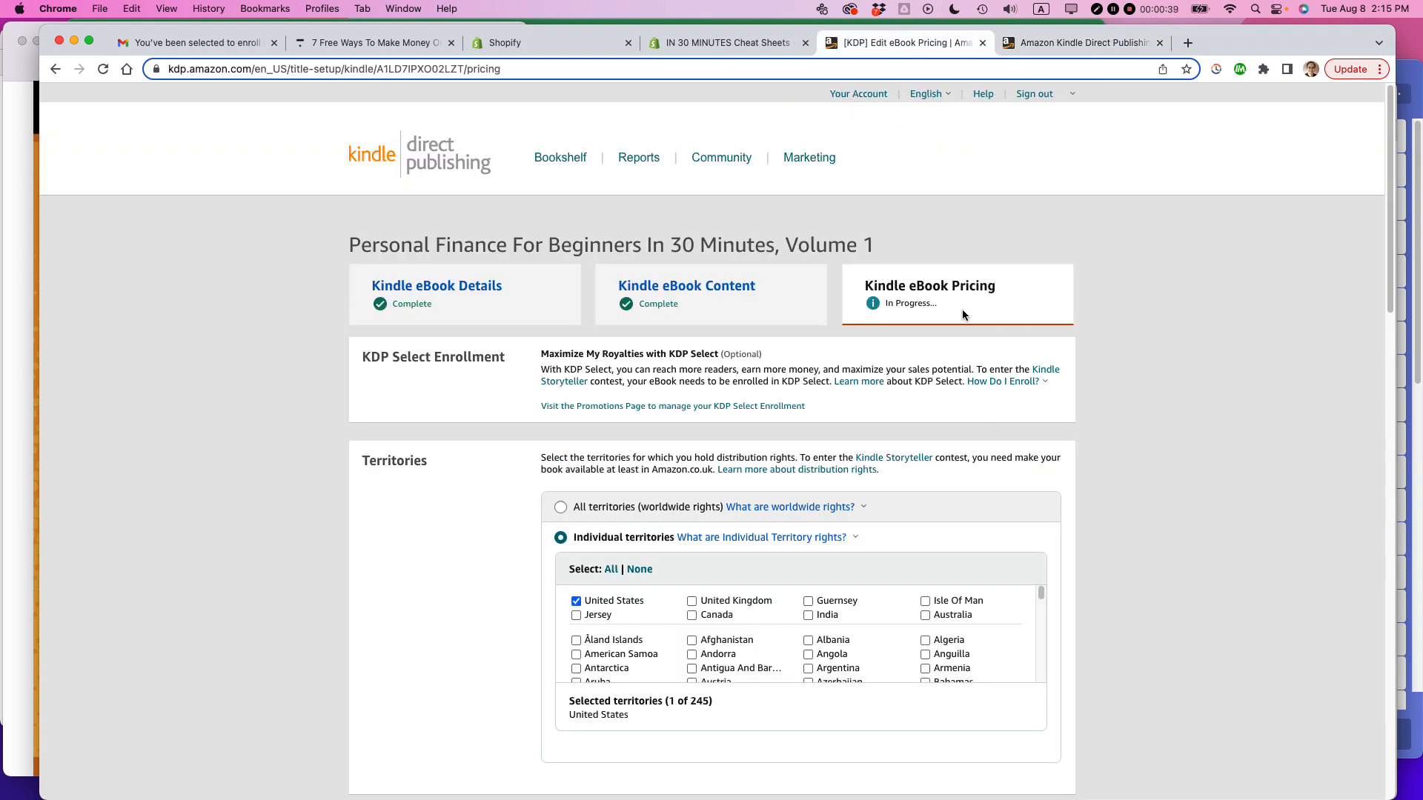
double_click(882, 284)
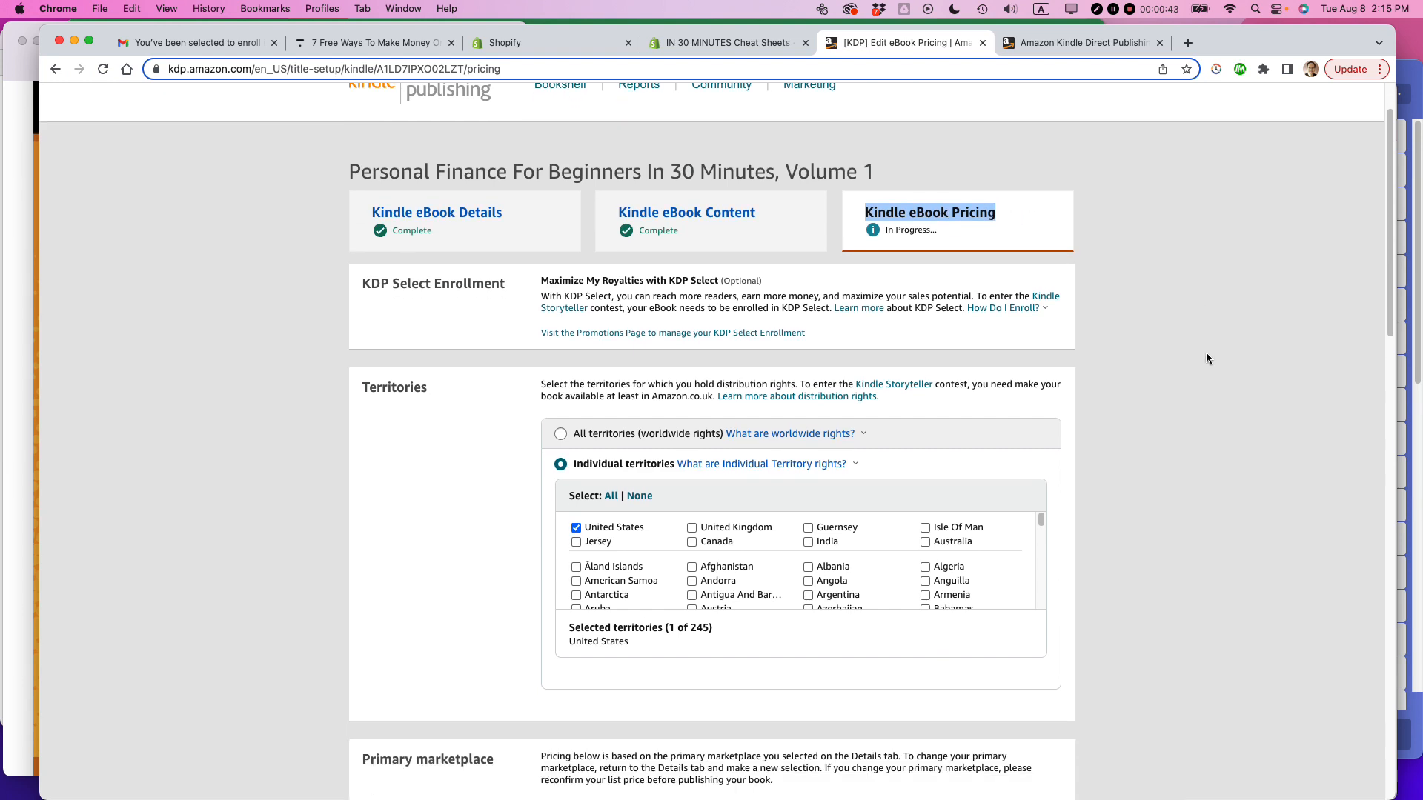
scroll(down, 3)
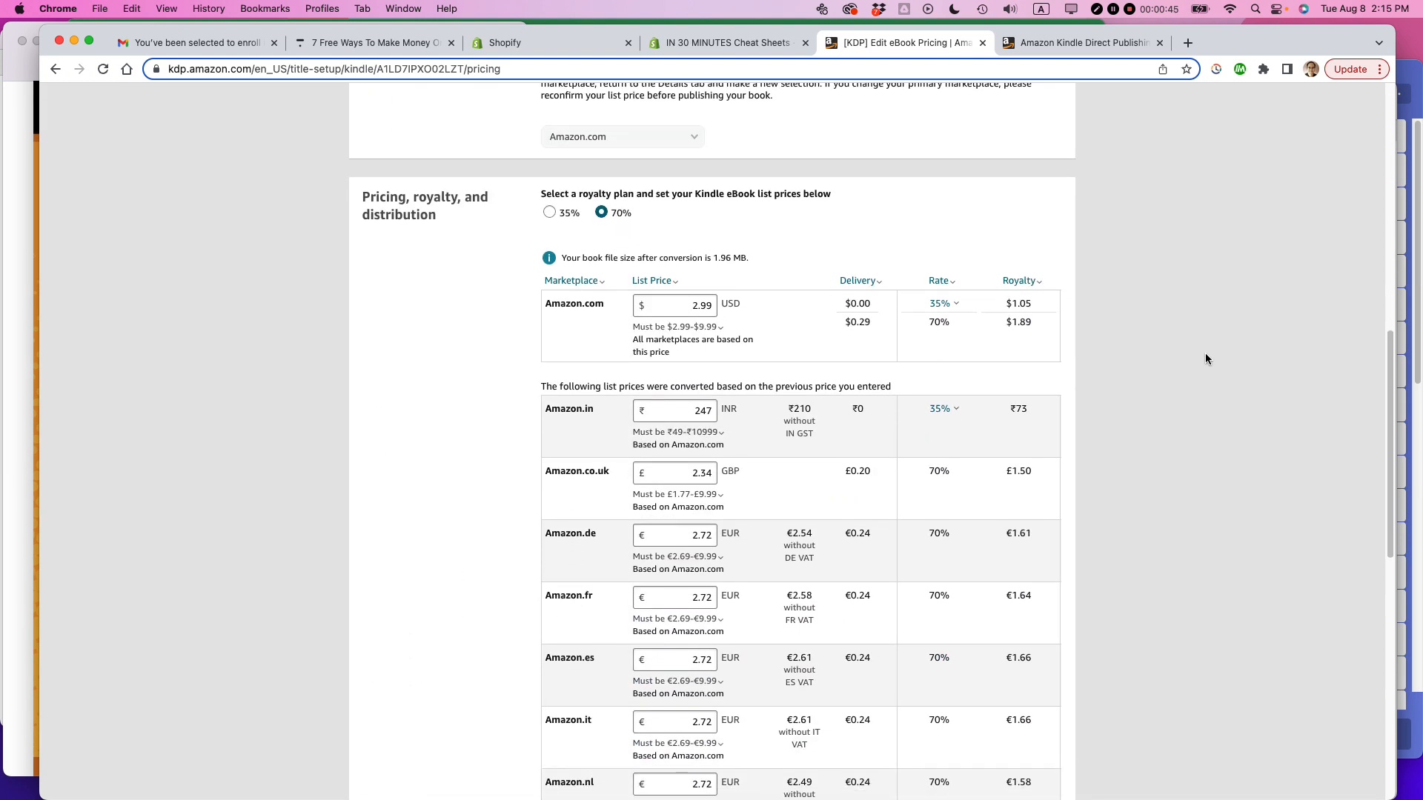
scroll(down, 3)
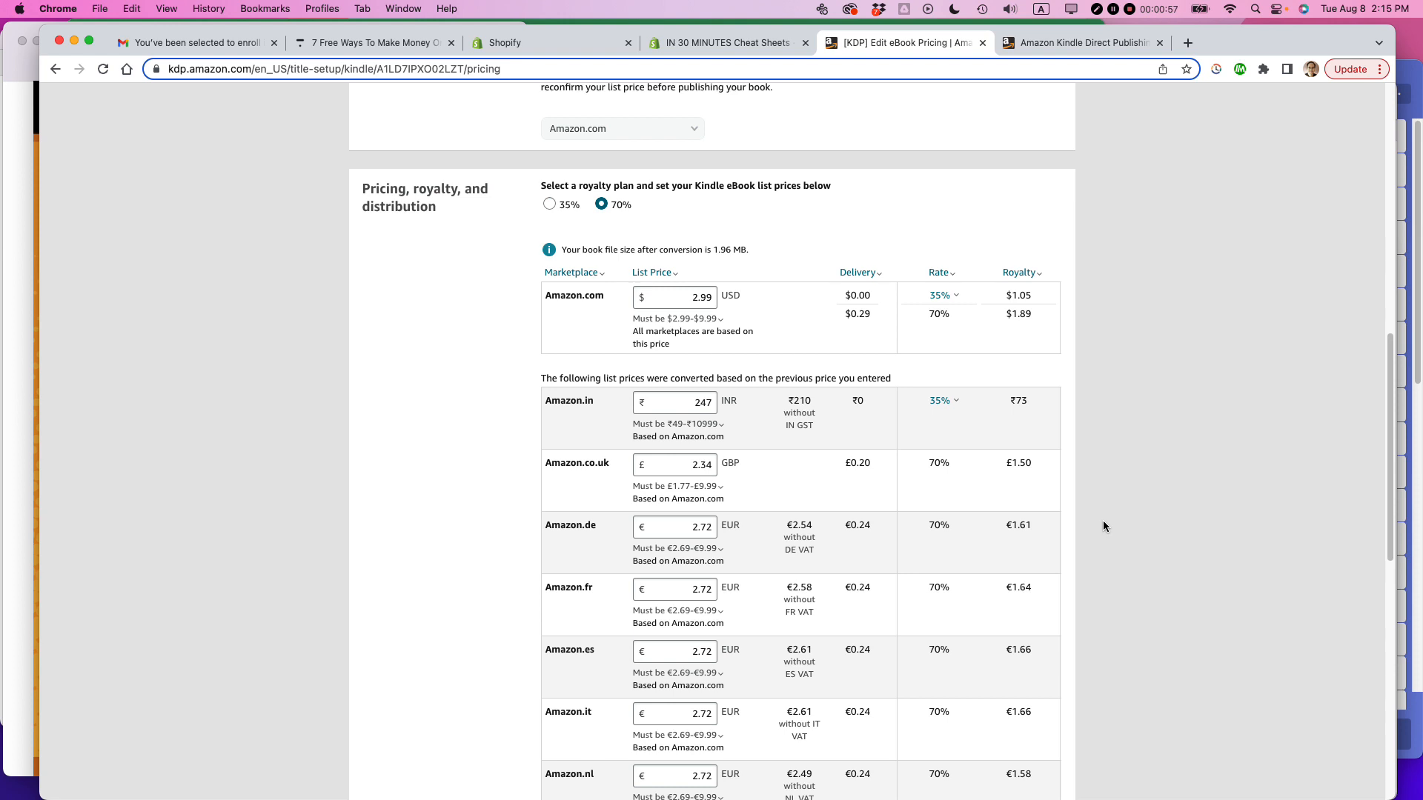
mouse_move(1114, 518)
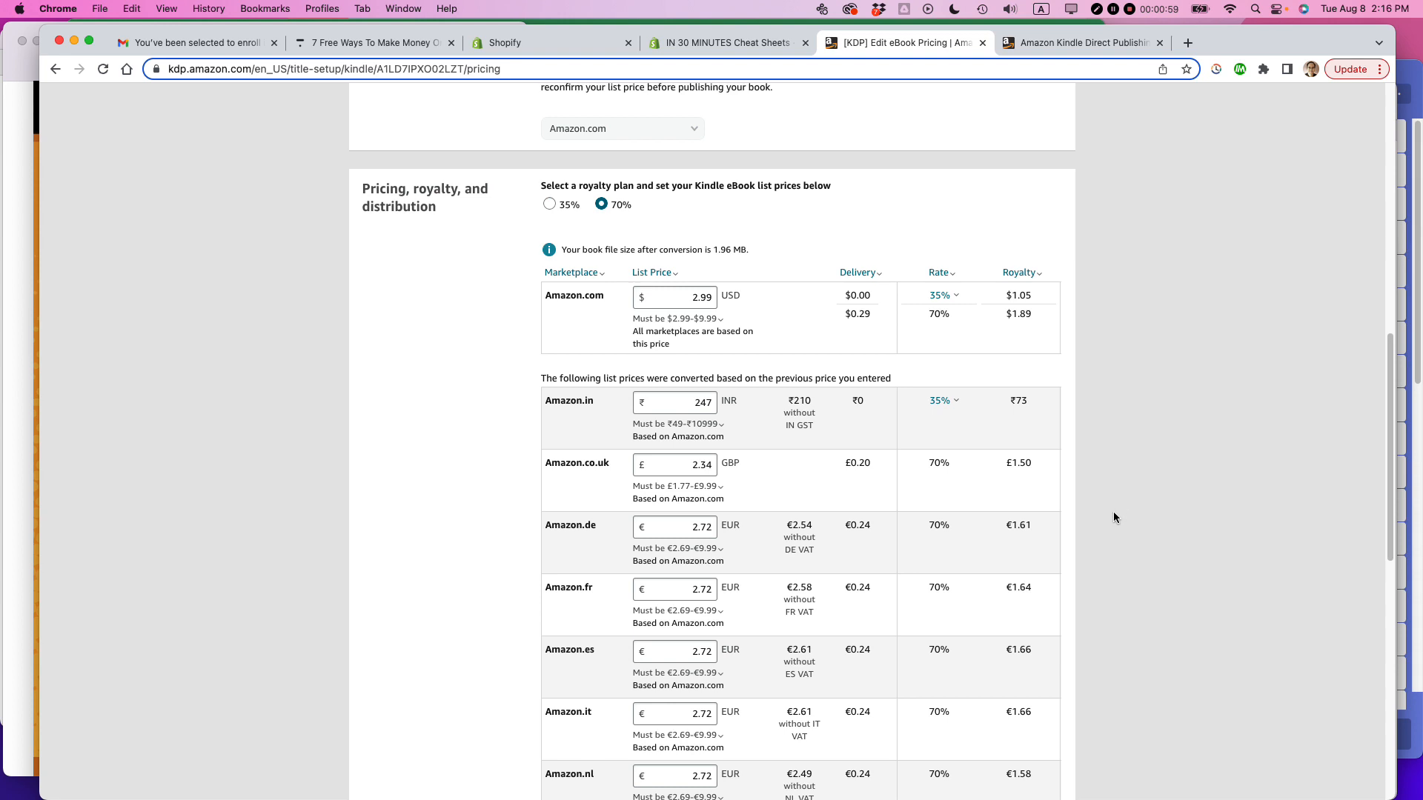
mouse_move(795, 361)
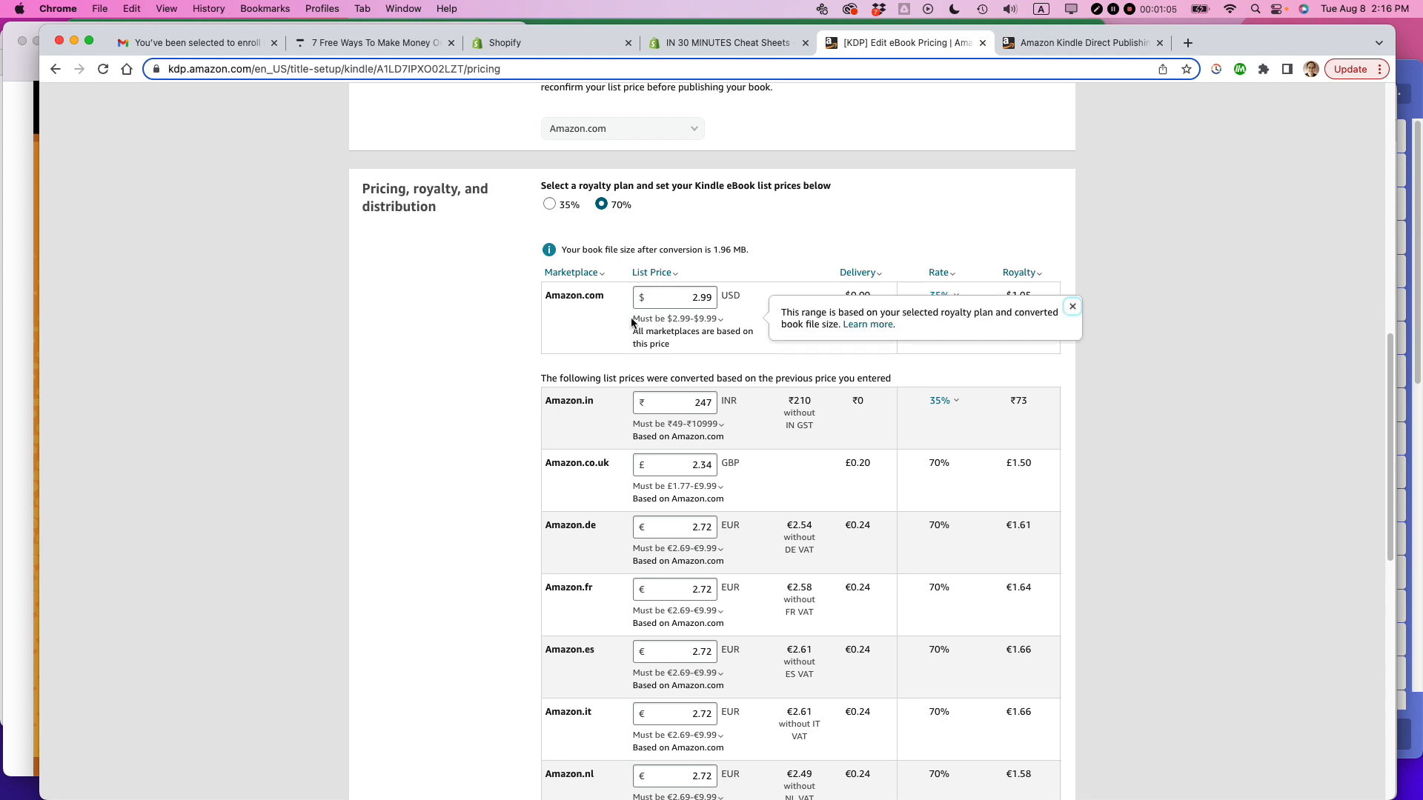
click(1071, 306)
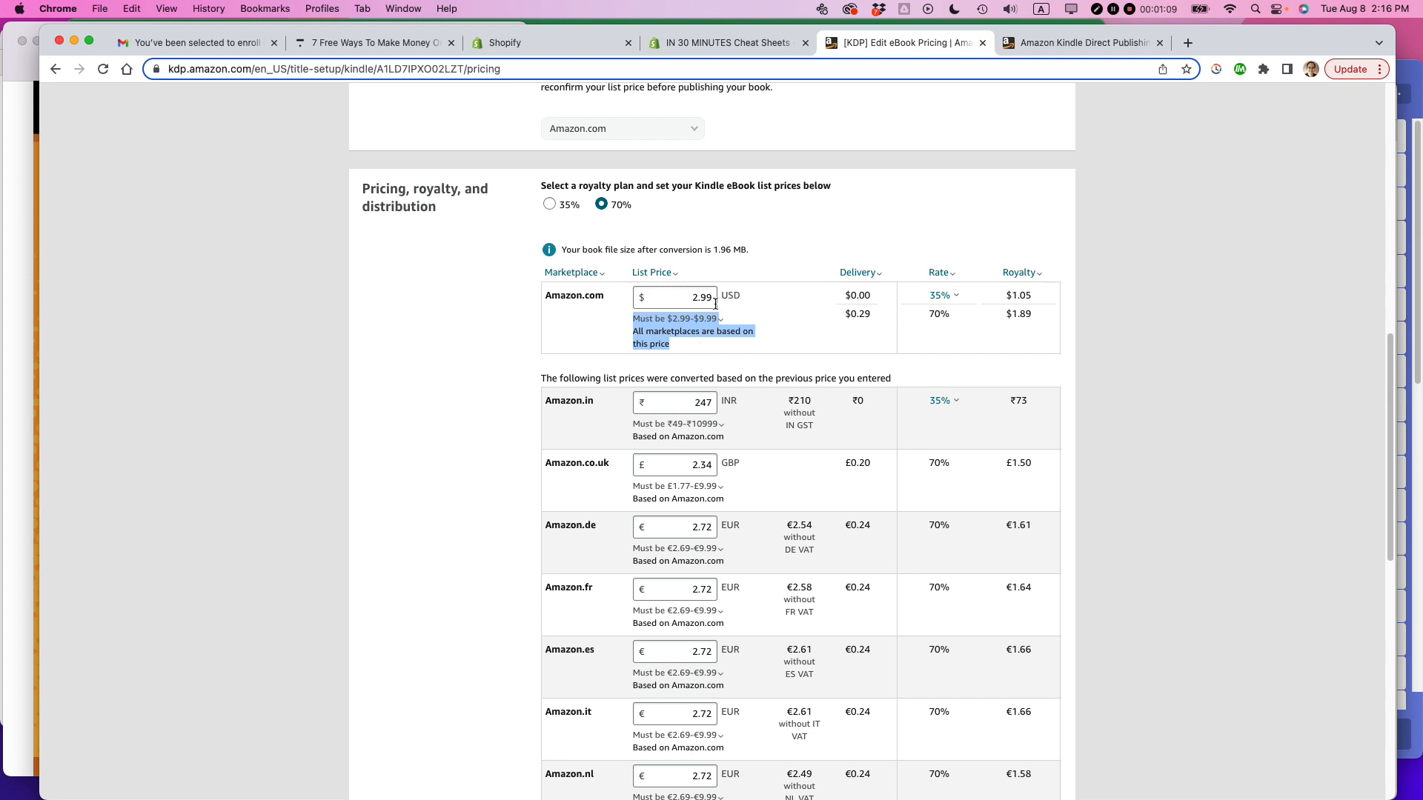
mouse_move(695, 466)
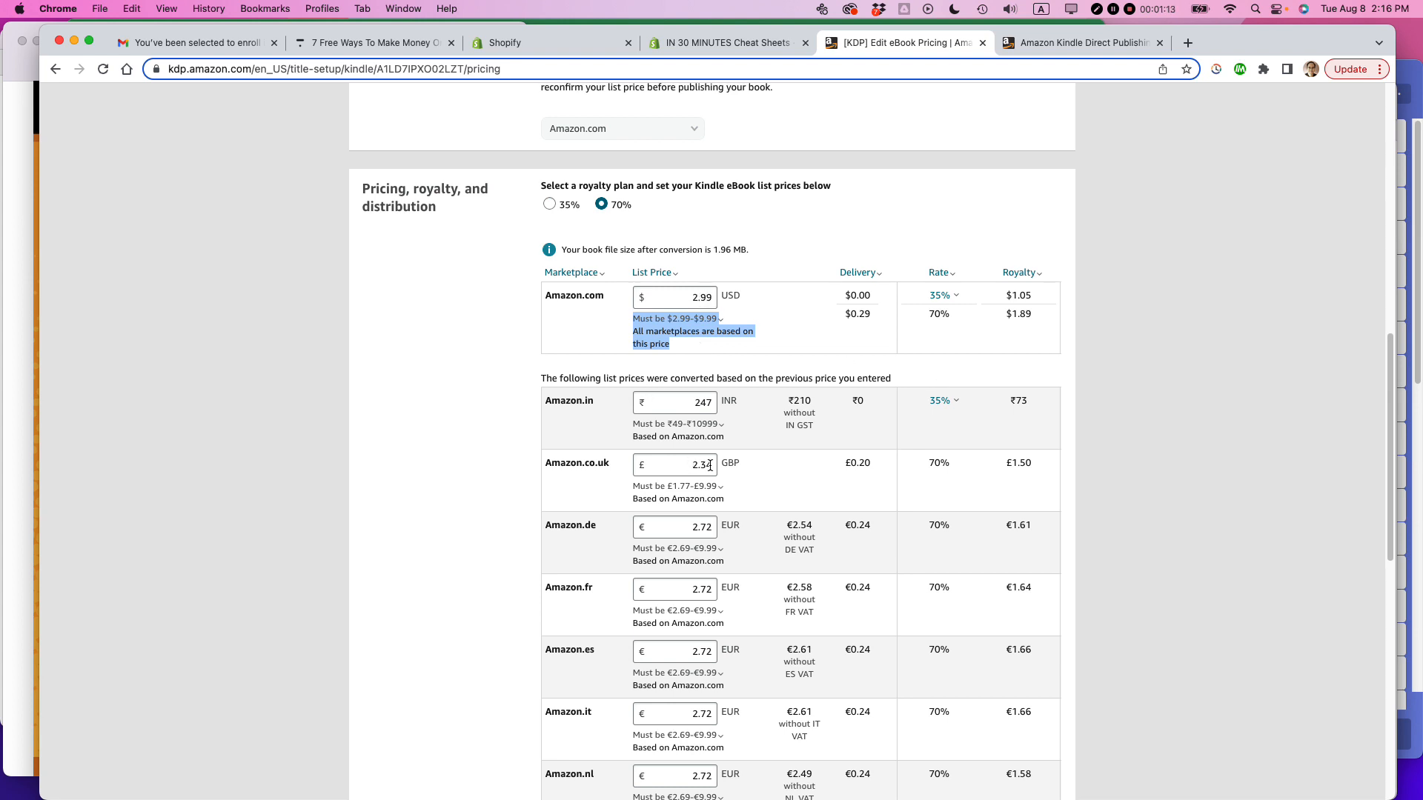
Set the Amazon.co.uk list price to 1.99 and the Amazon.de list price to 2.99
click(676, 464)
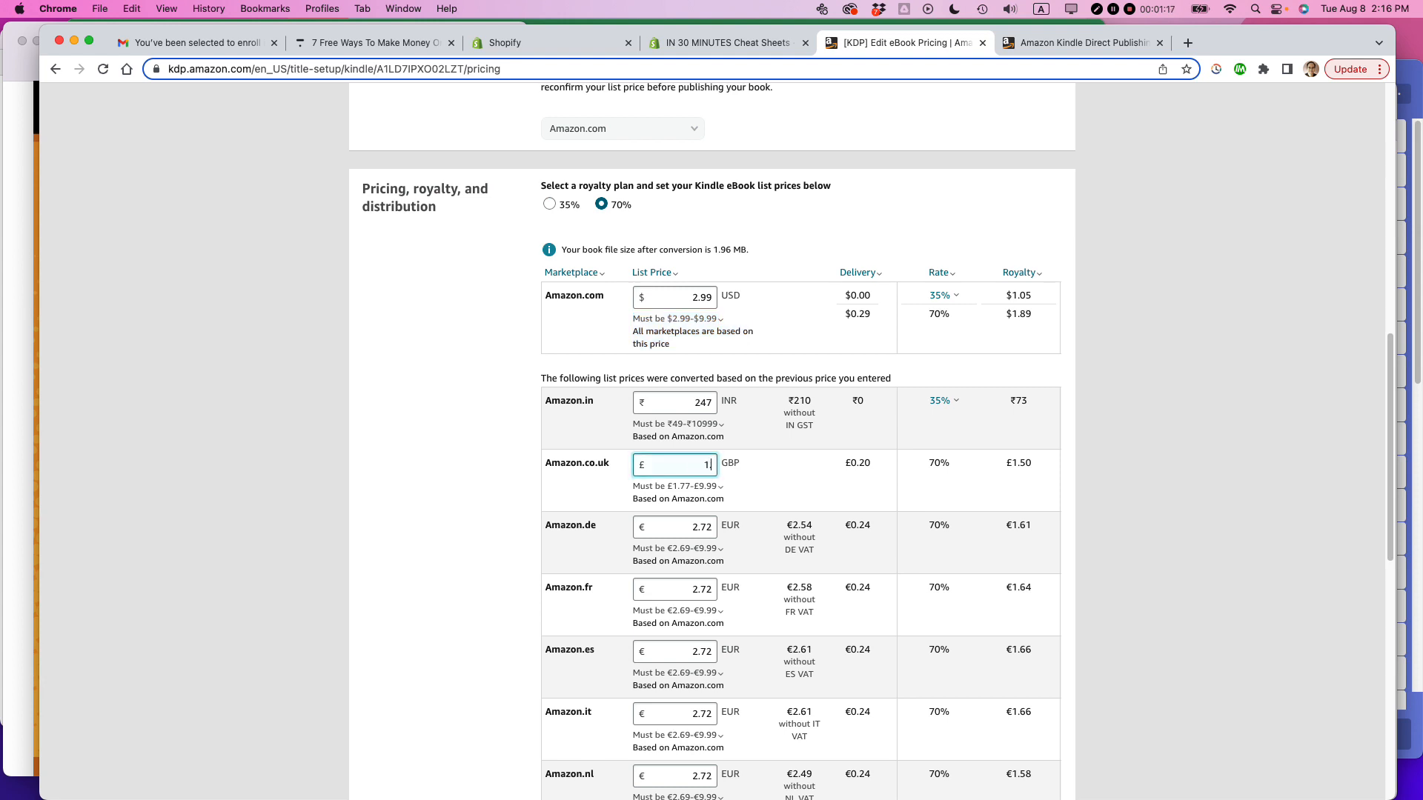
text(1.99)
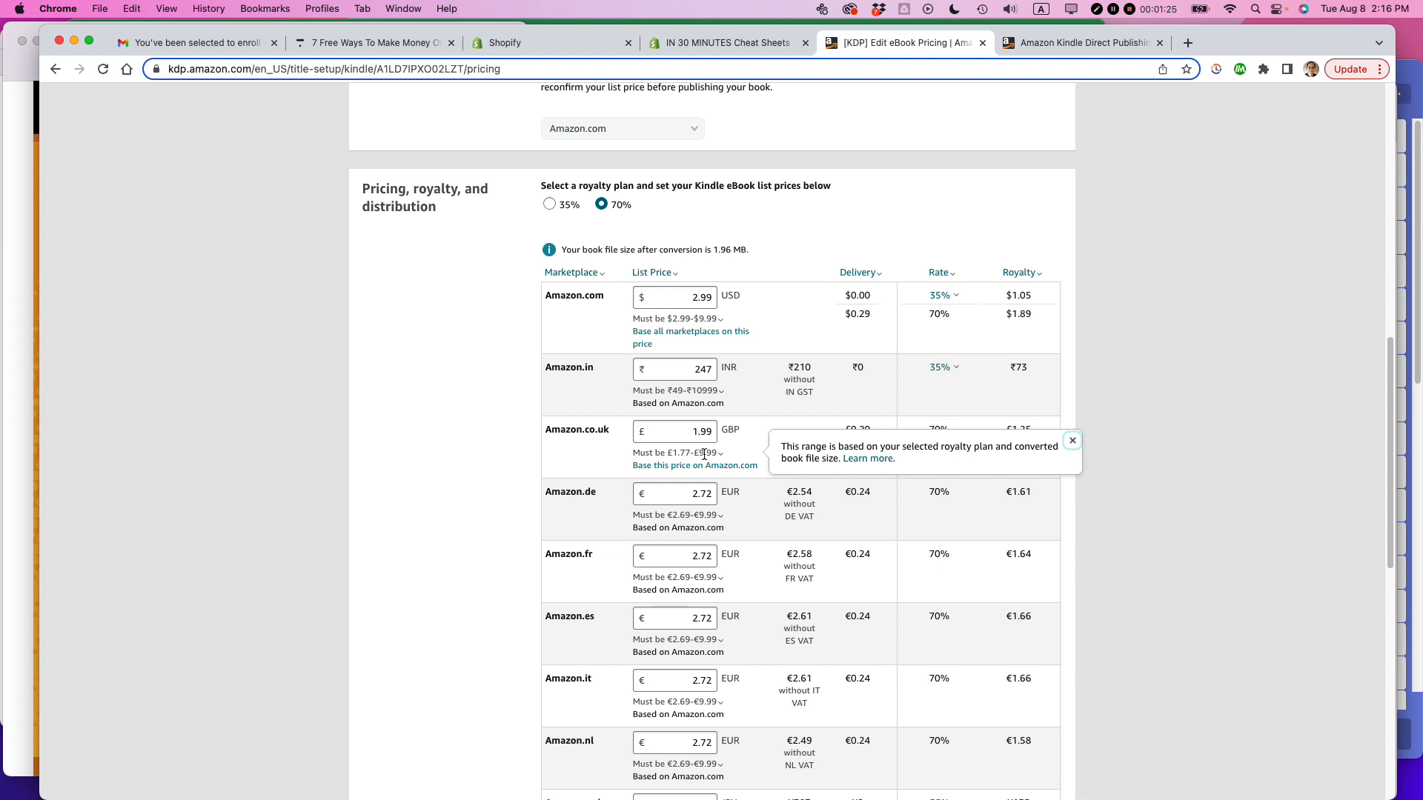
click(1071, 440)
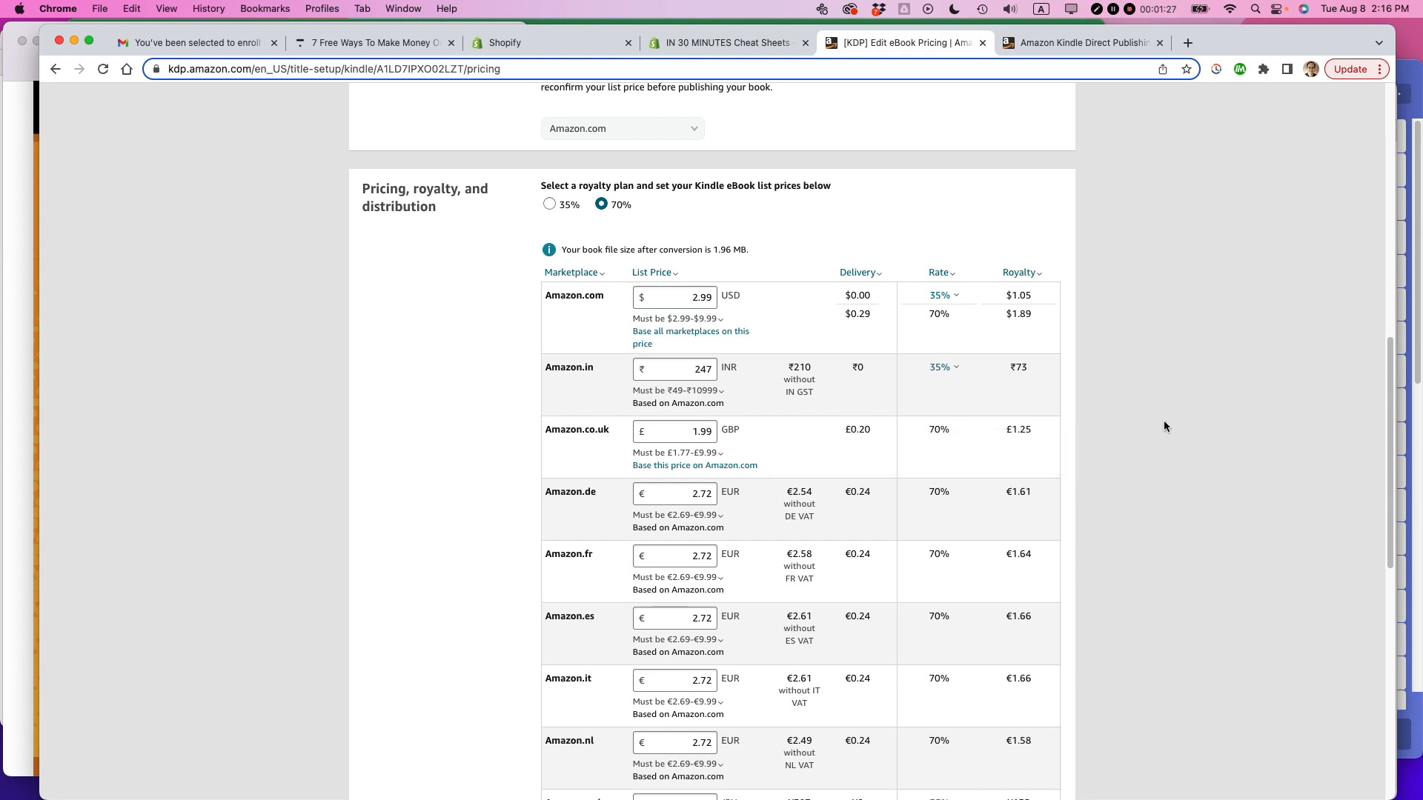
scroll(down, 3)
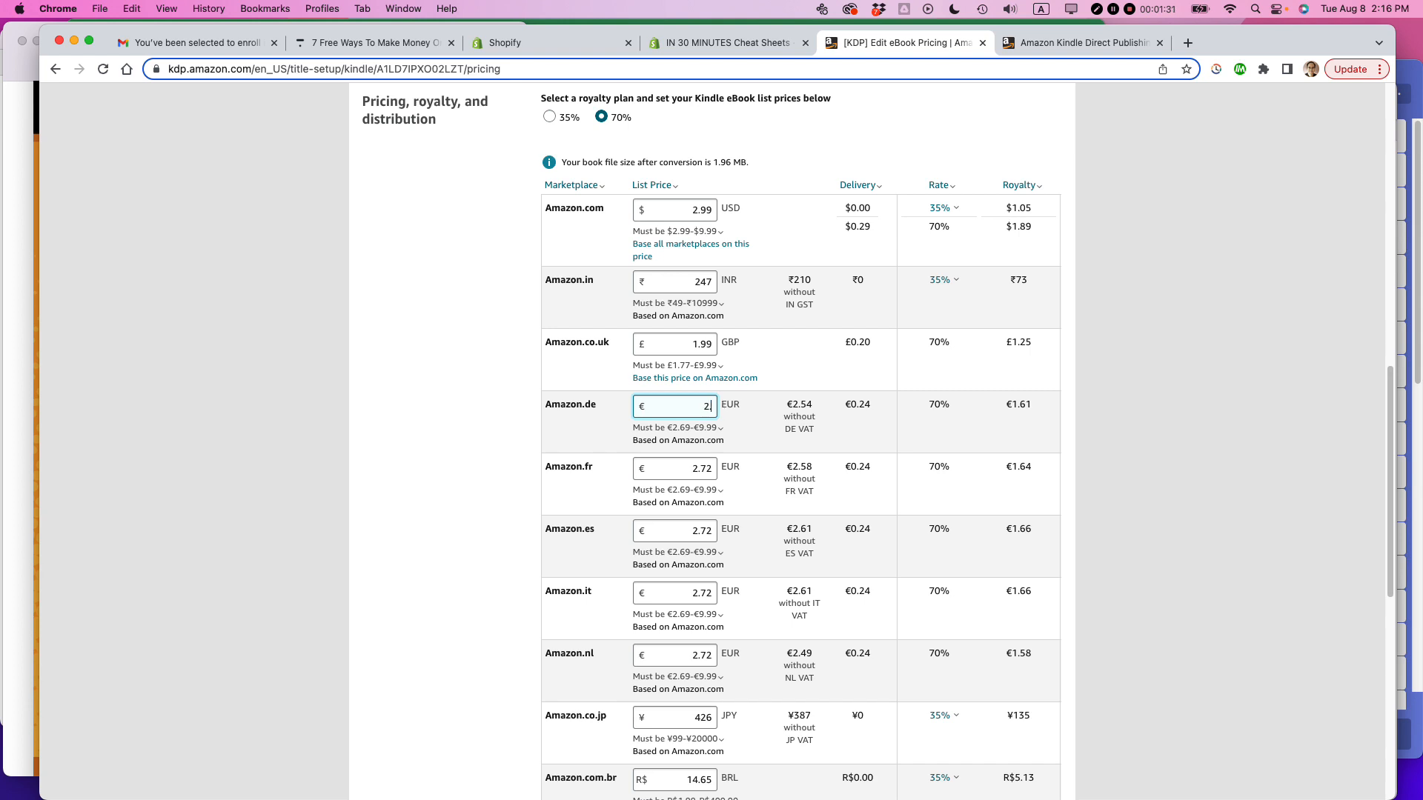
text(2.99)
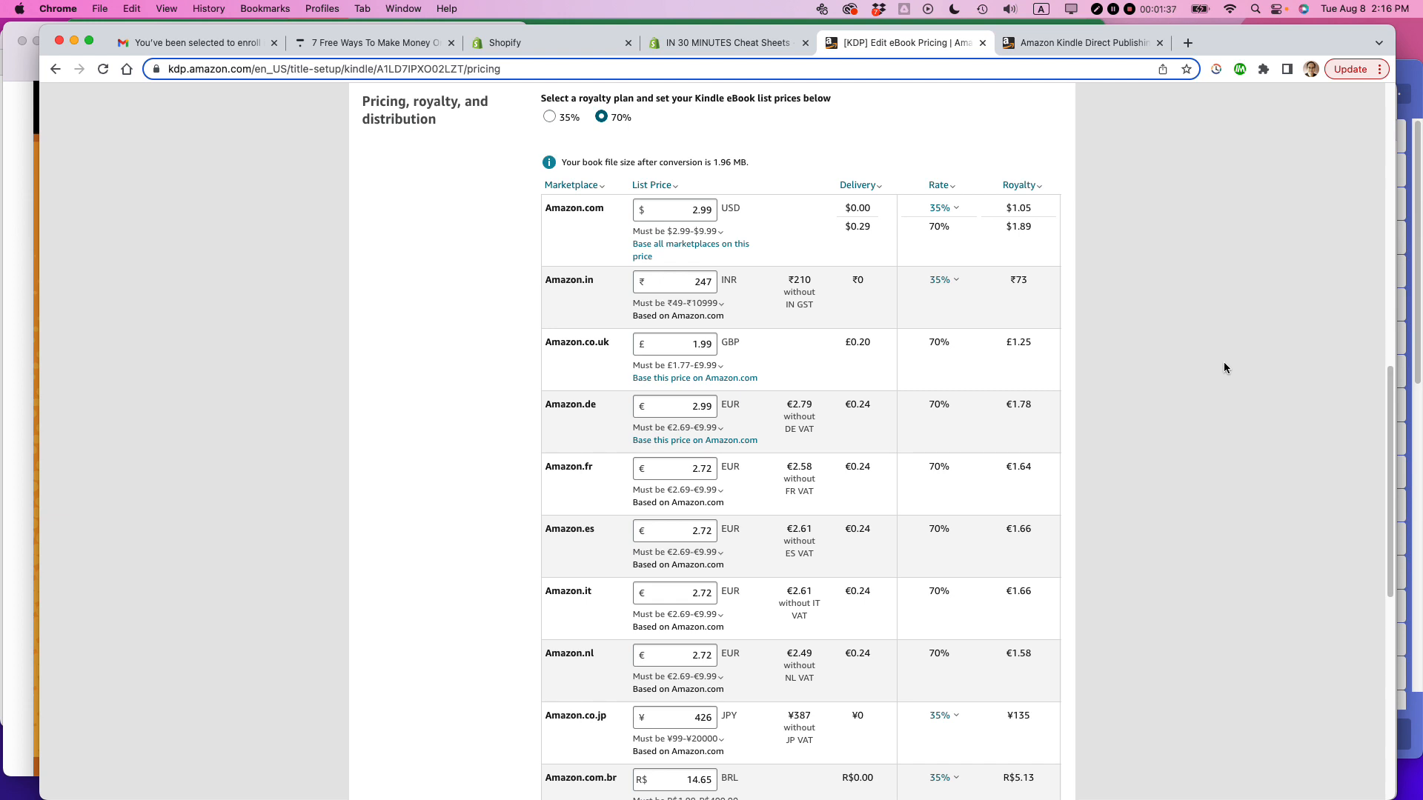
mouse_move(597, 545)
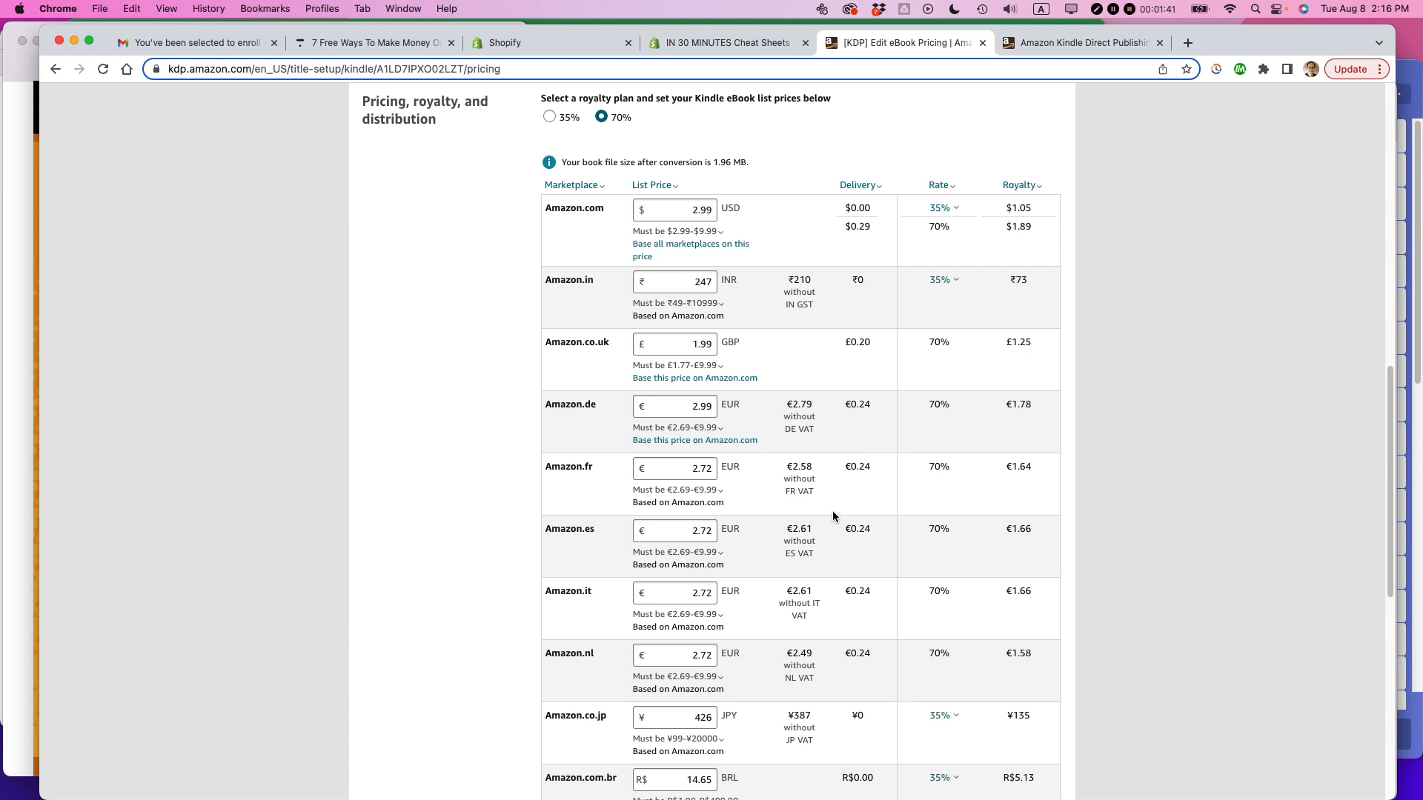
Review the 72-hour availability note and publish the Kindle eBook with the new prices
scroll(down, 3)
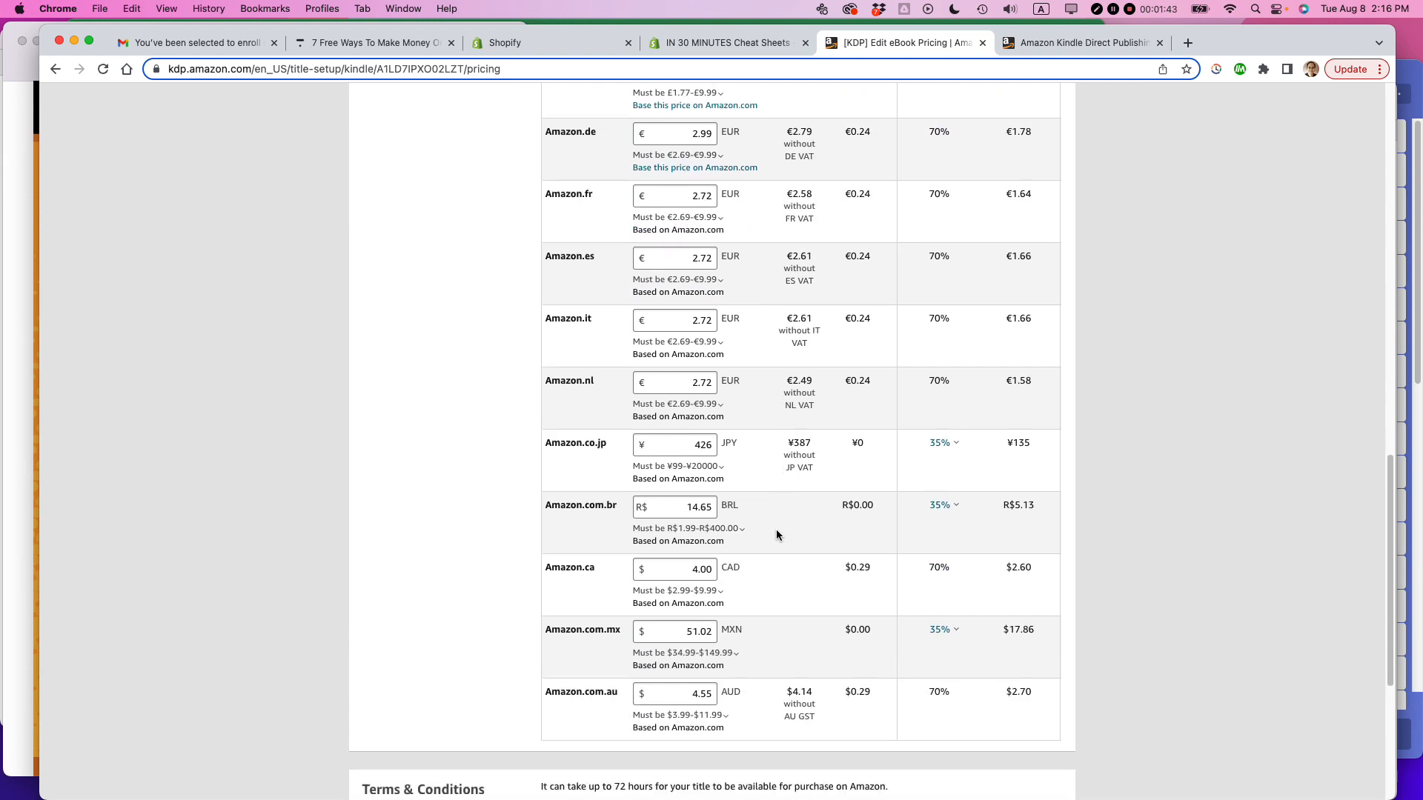
scroll(down, 3)
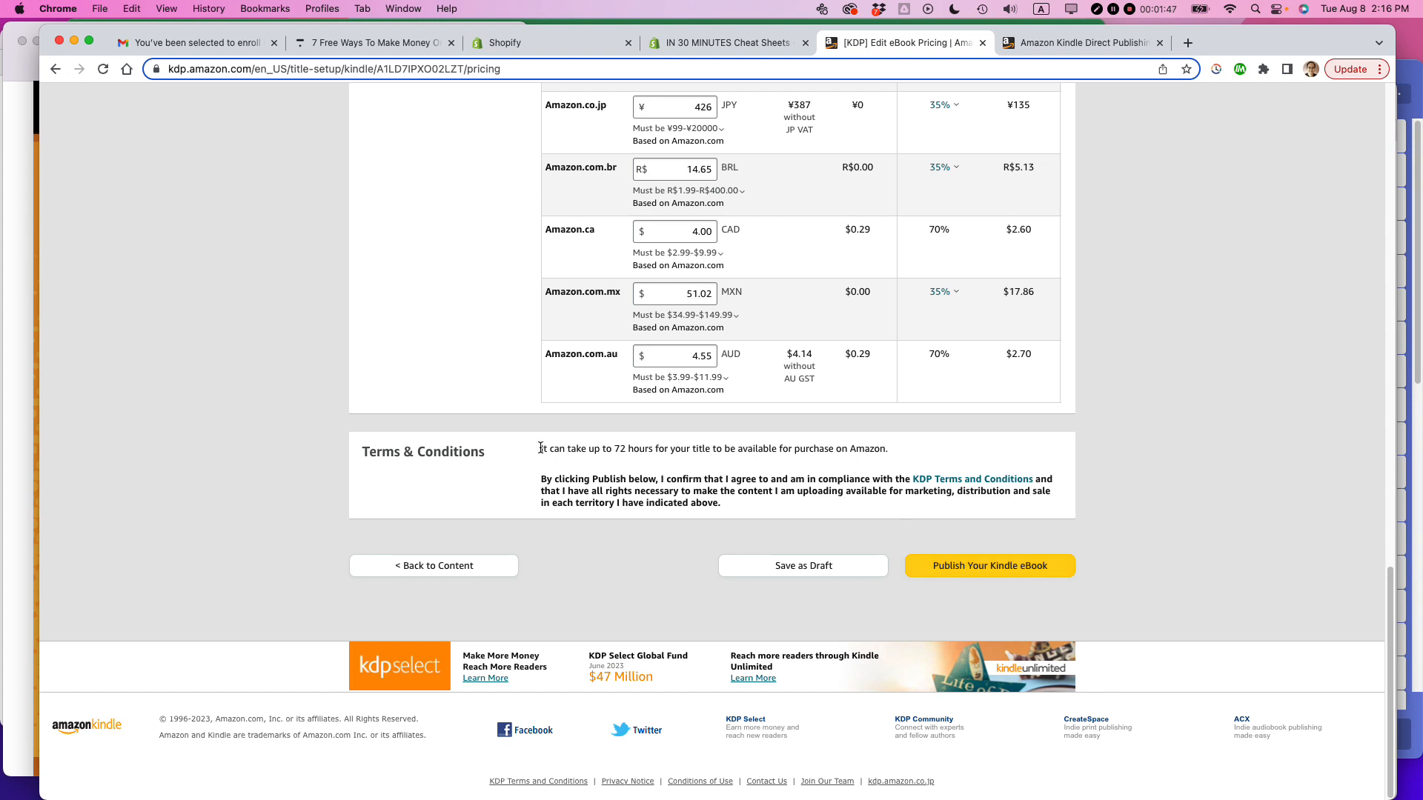
drag(539, 447, 889, 448)
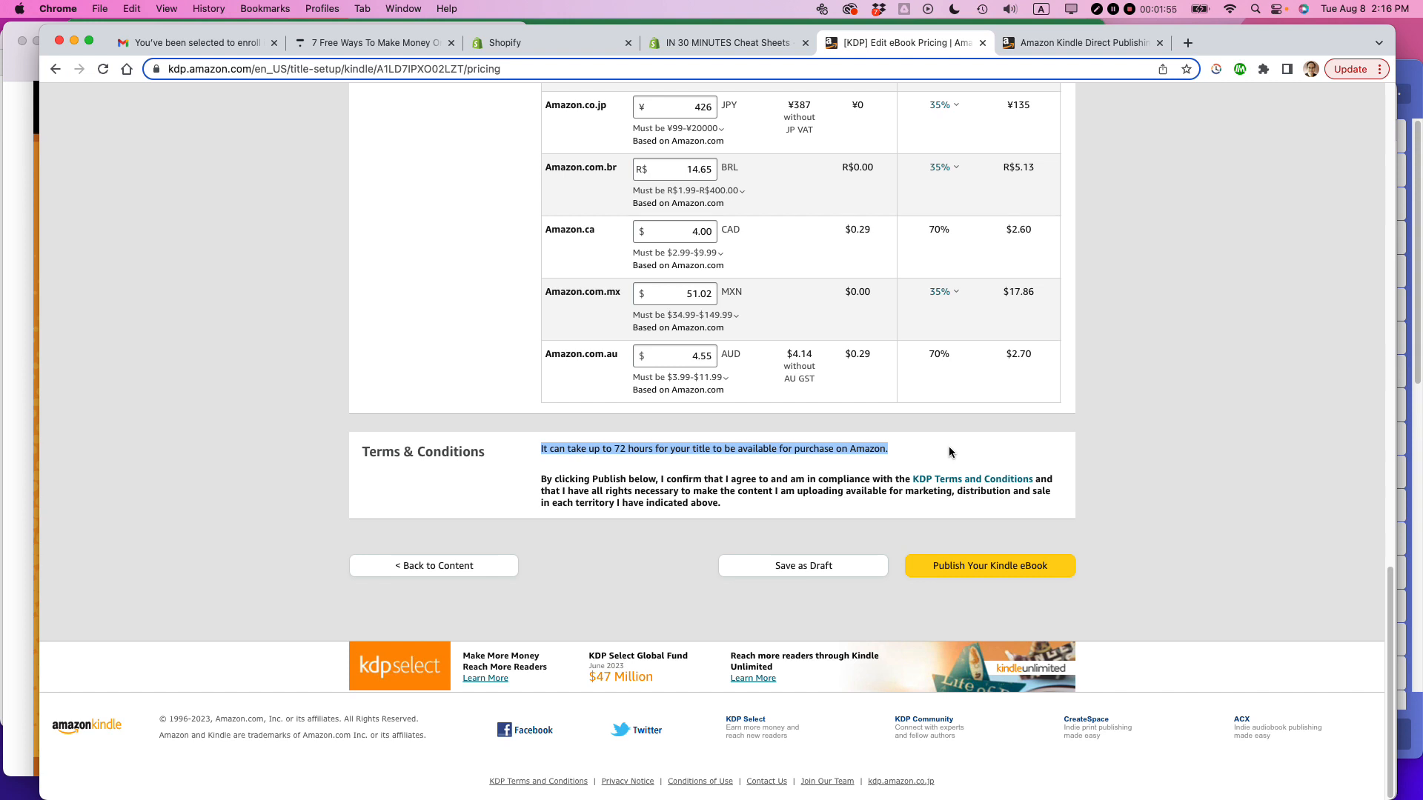
click(989, 564)
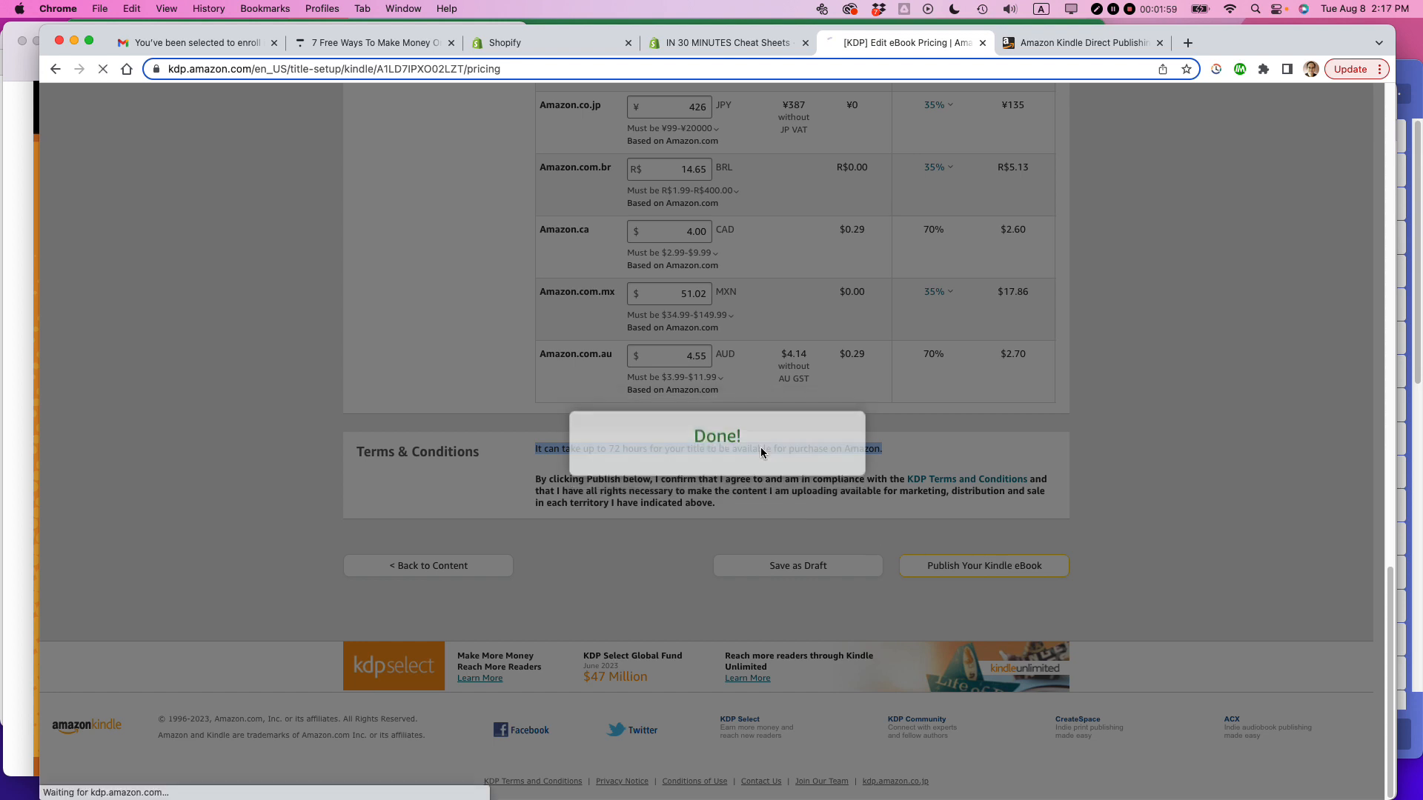
Acknowledge the 'Your Kindle eBook has been submitted' confirmation on the bookshelf
click(982, 565)
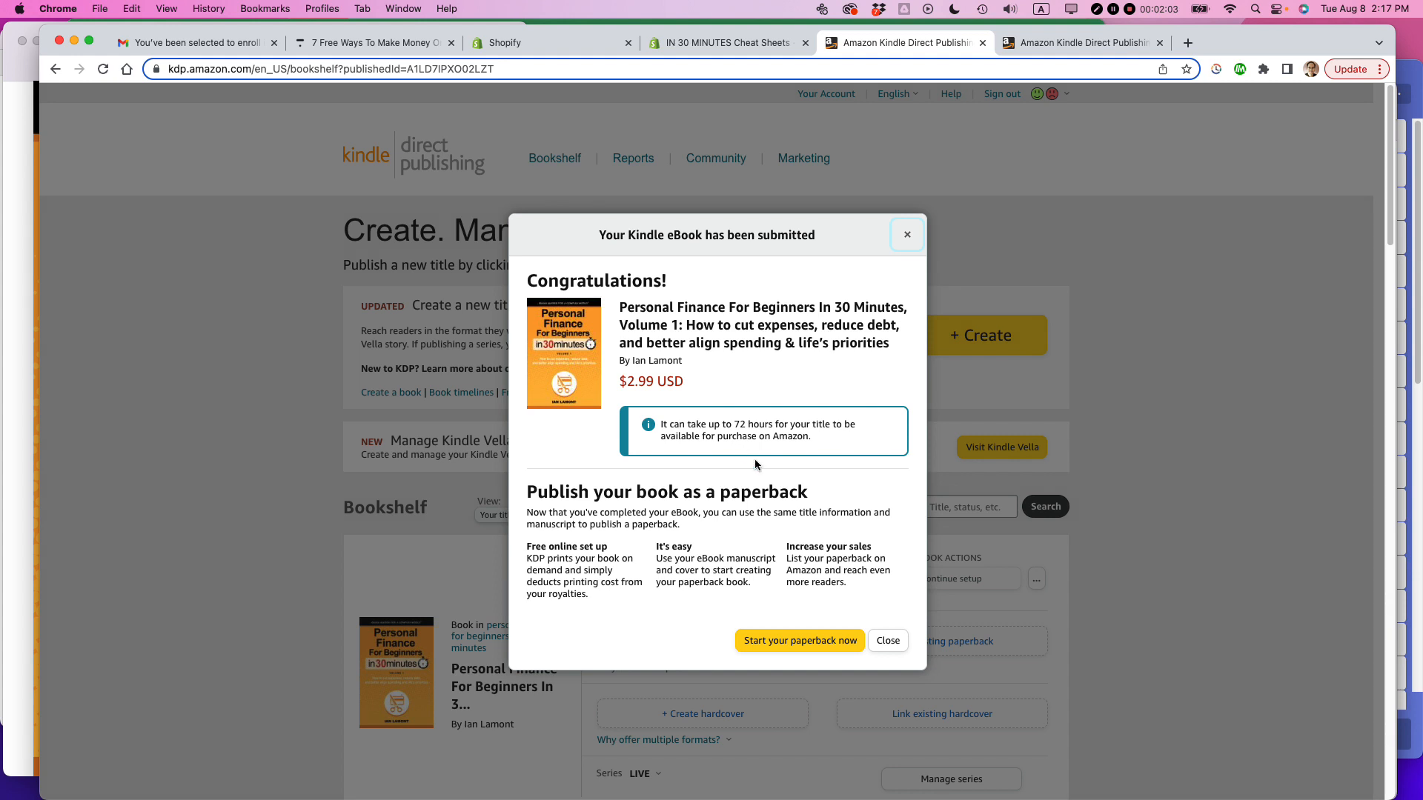
mouse_move(749, 513)
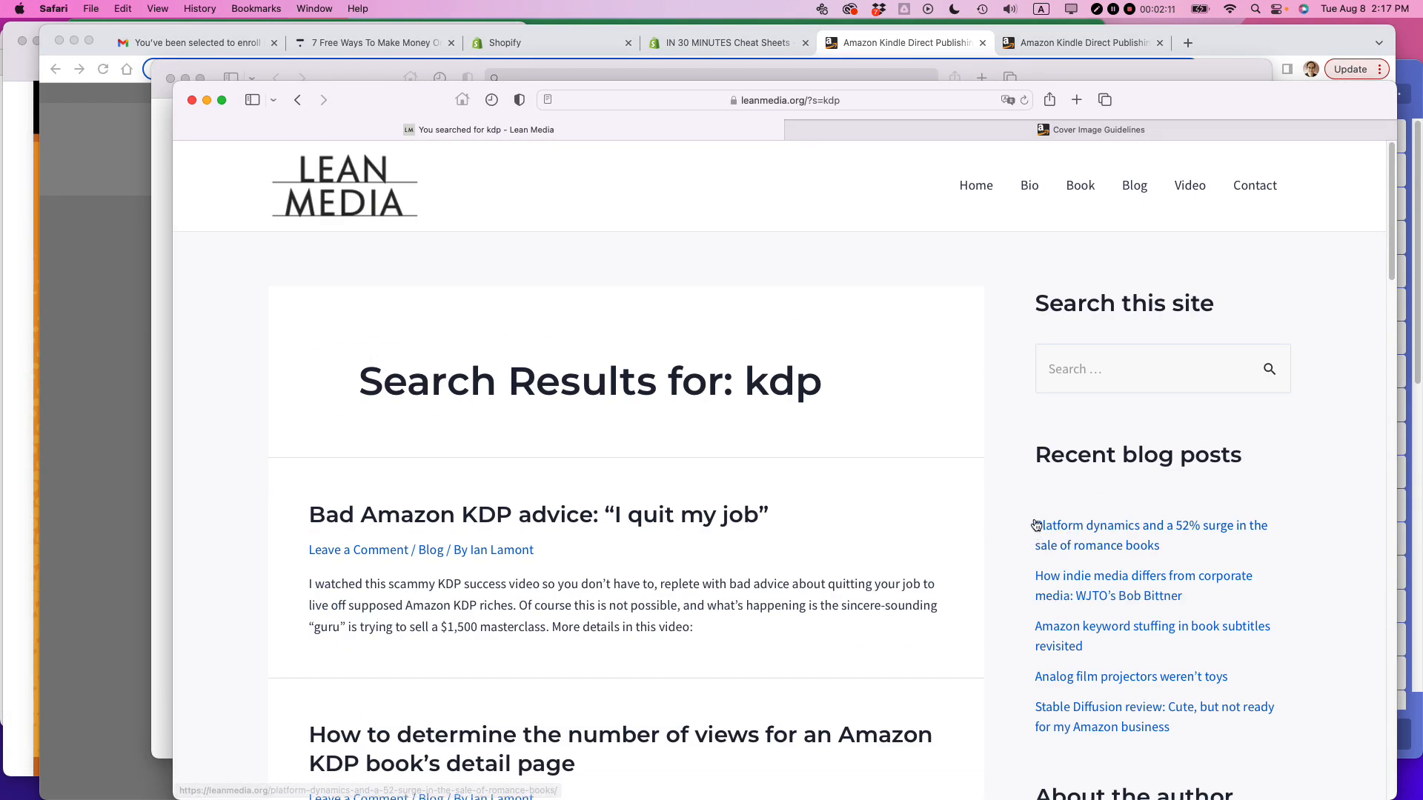
mouse_move(1191, 186)
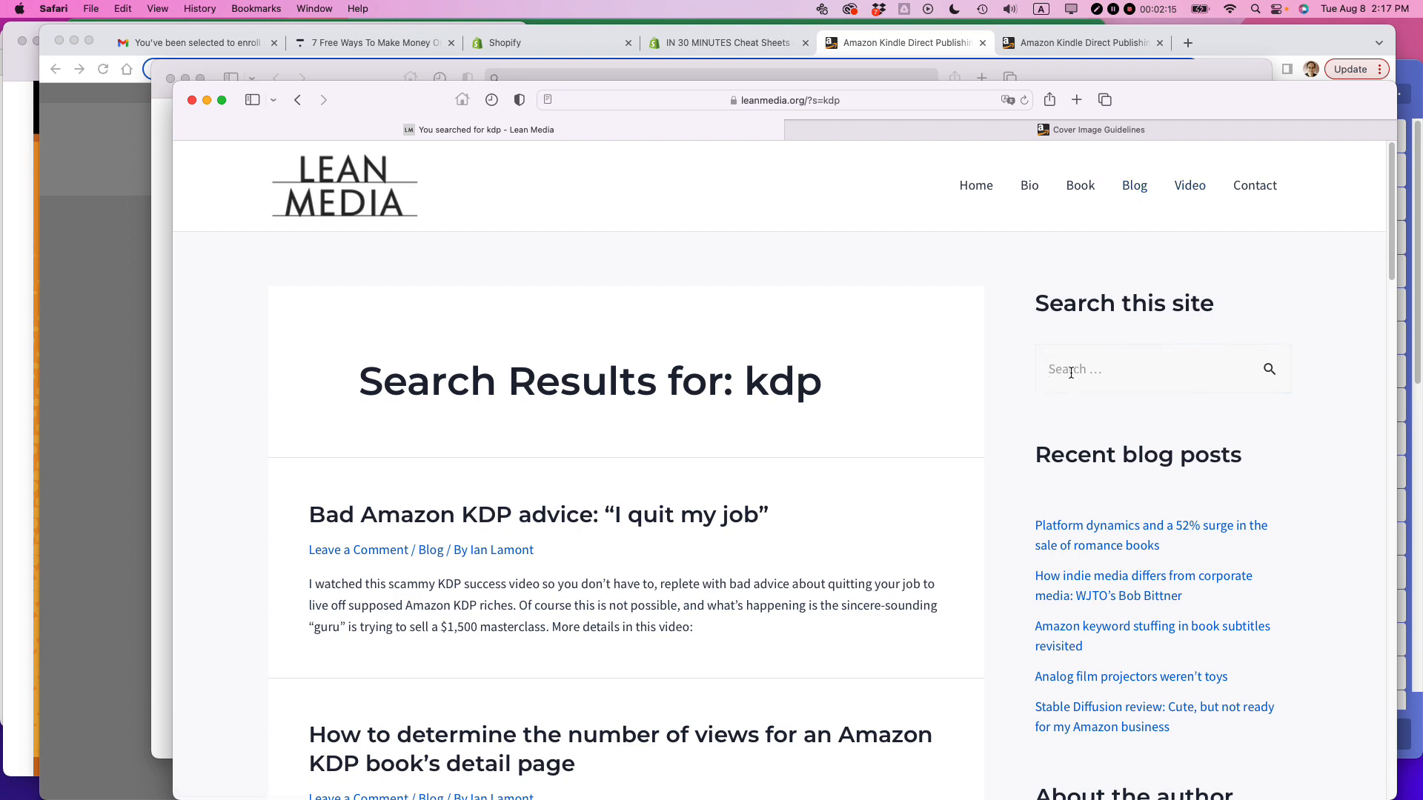
Scroll down the Lean Media search results for 'kdp' in Safari
scroll(down, 3)
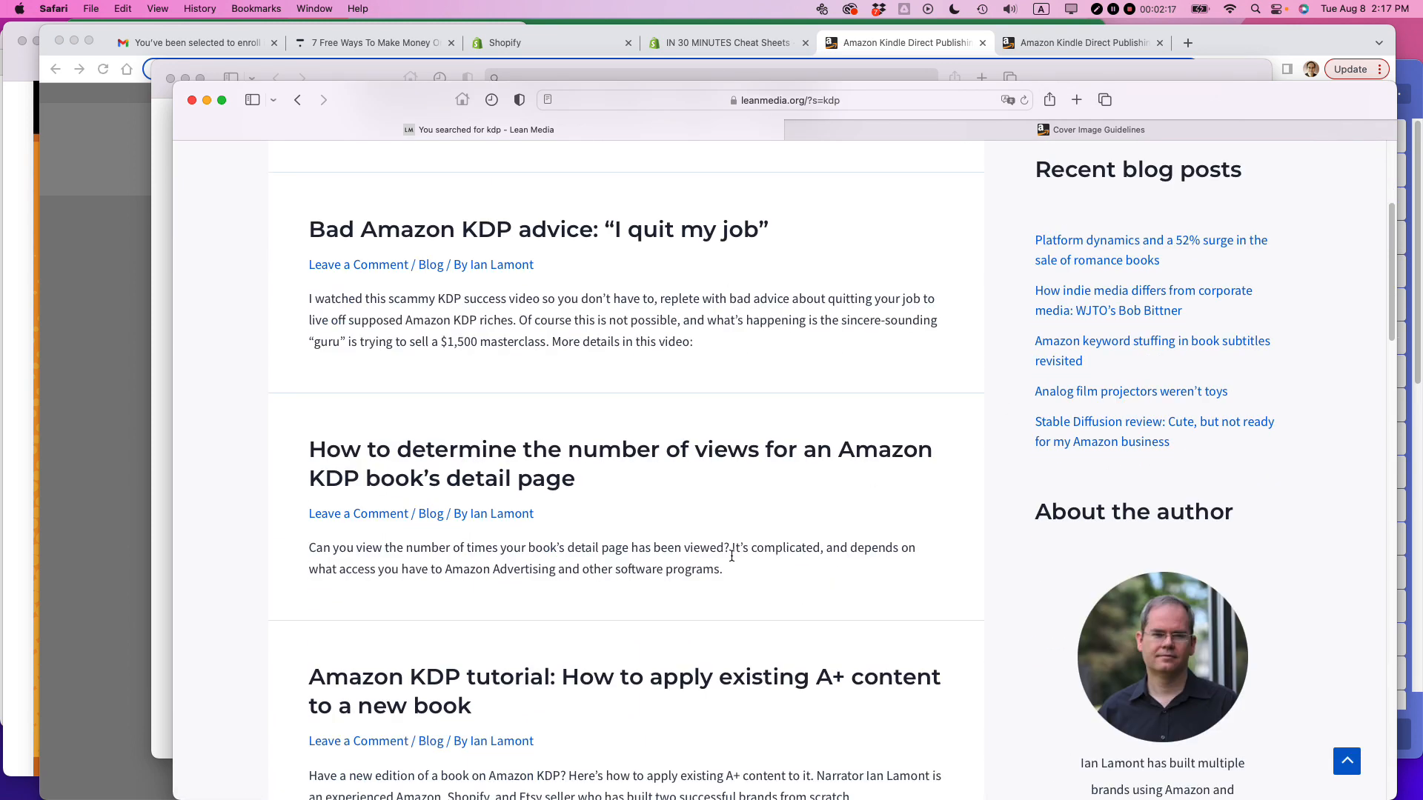